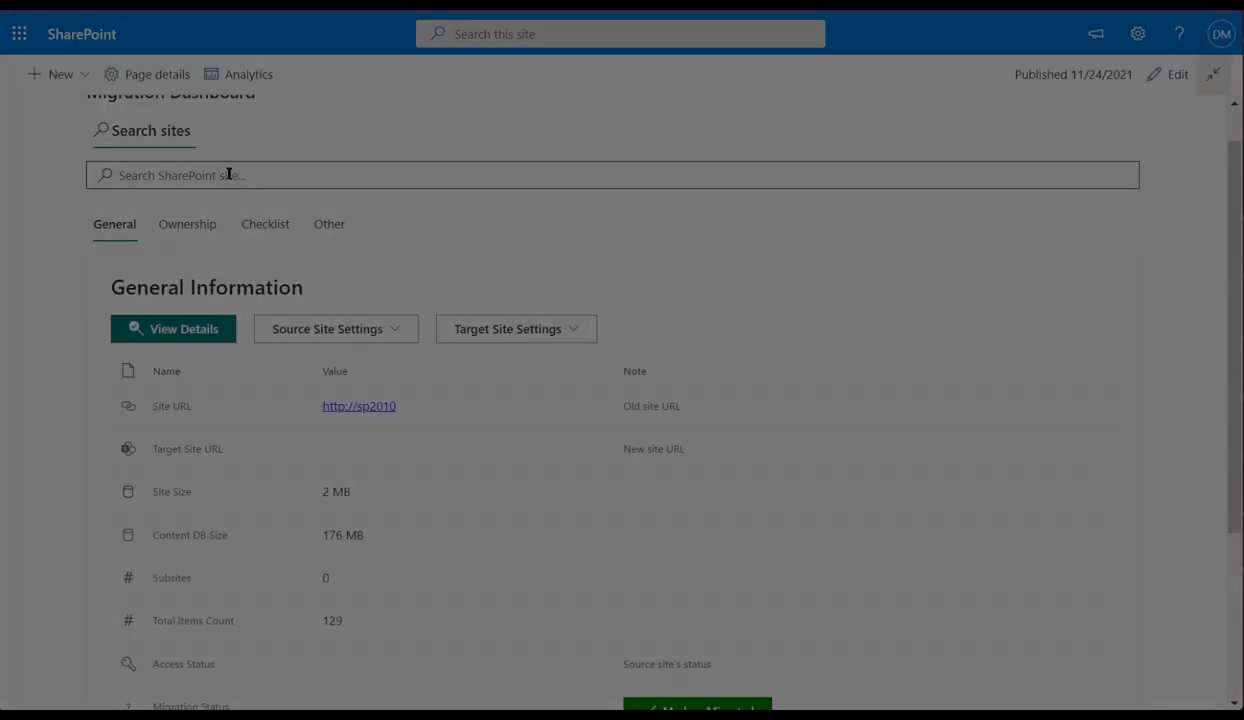
text(http://sp2010)
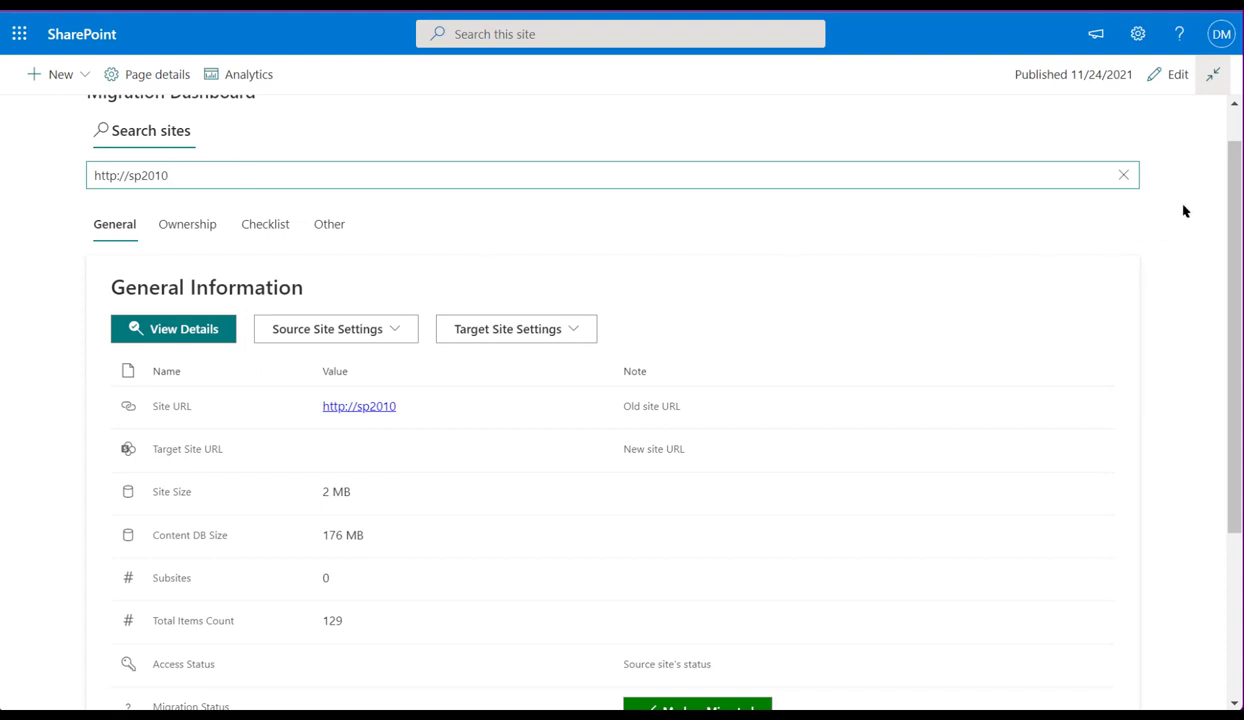
scroll(down, 3)
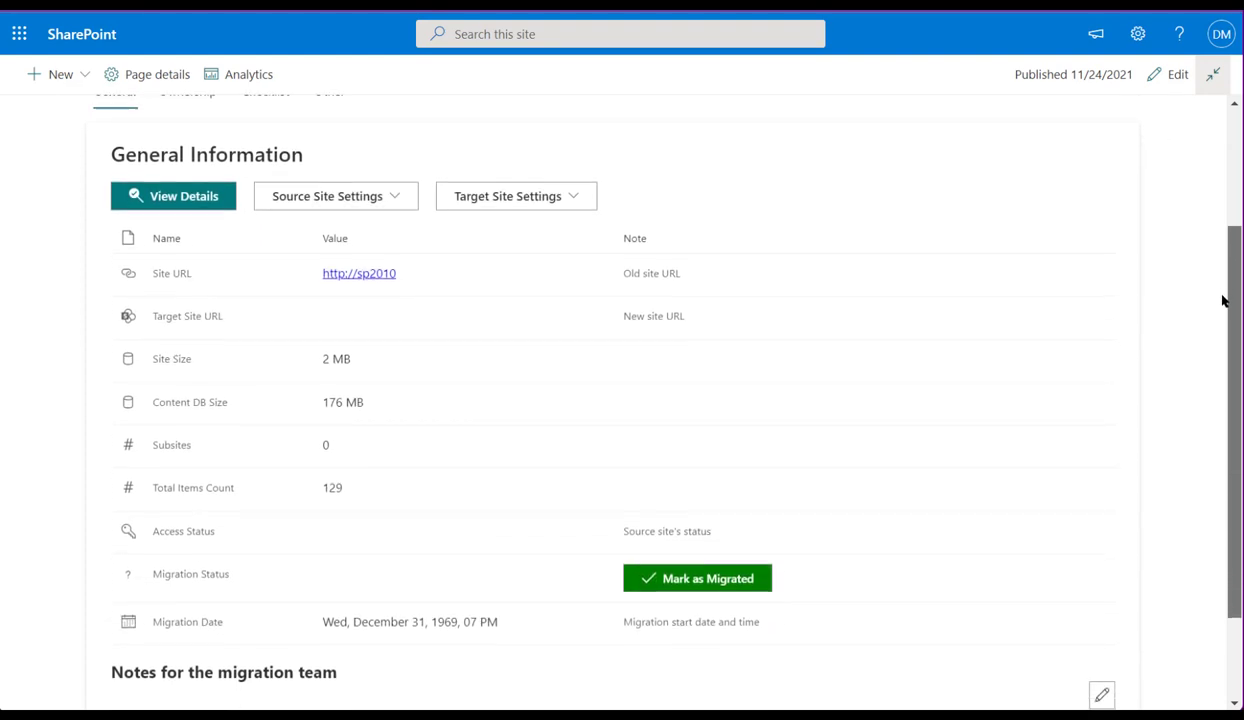
scroll(down, 3)
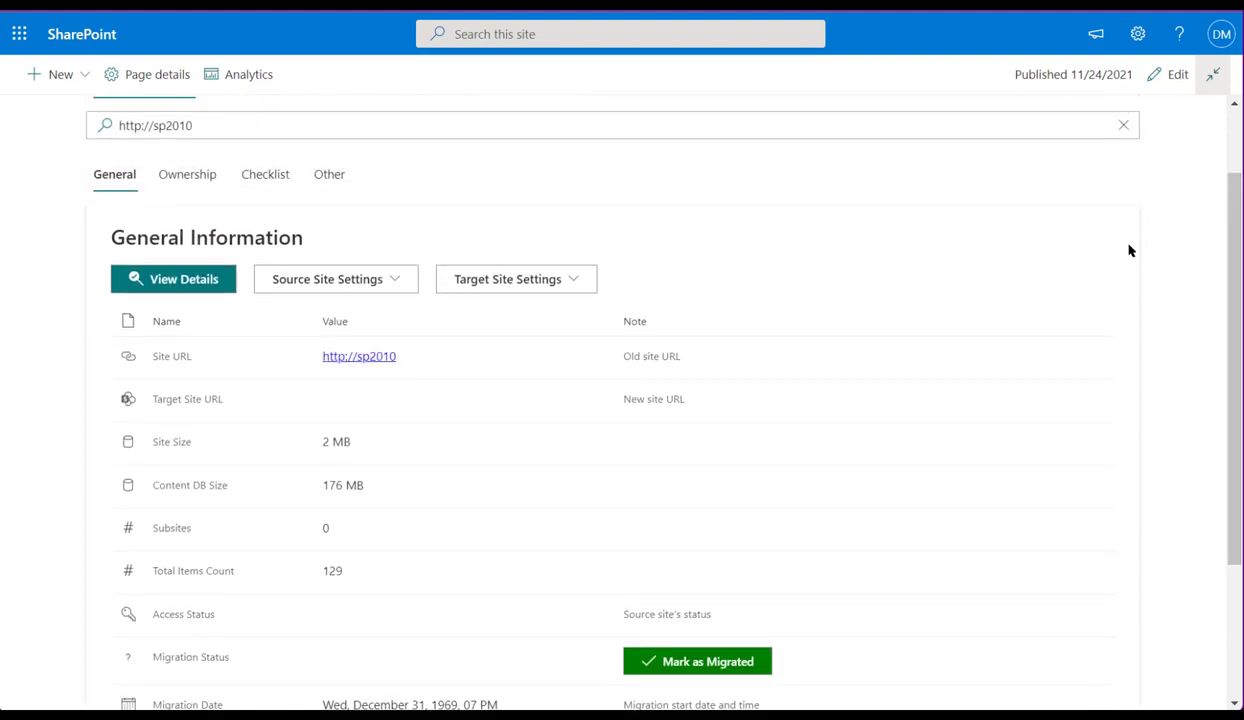
click(188, 174)
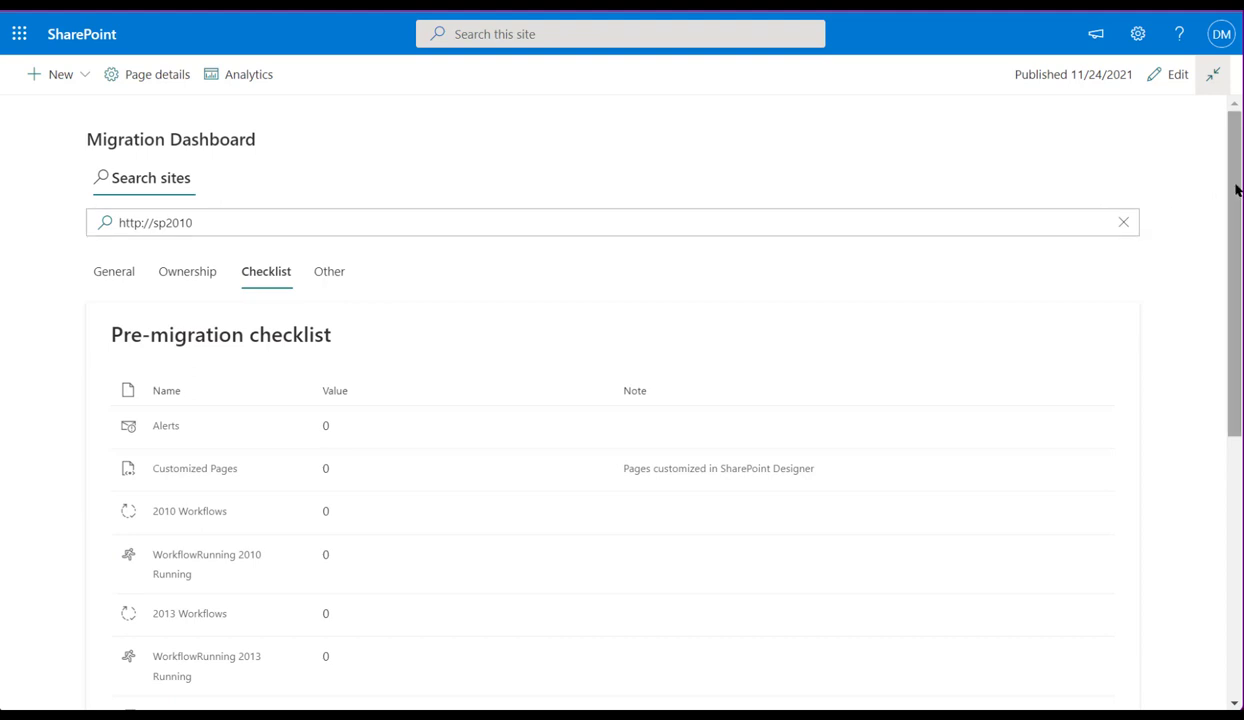
Scroll through the sp2010 pre-migration checklist counts and back to the top
scroll(down, 3)
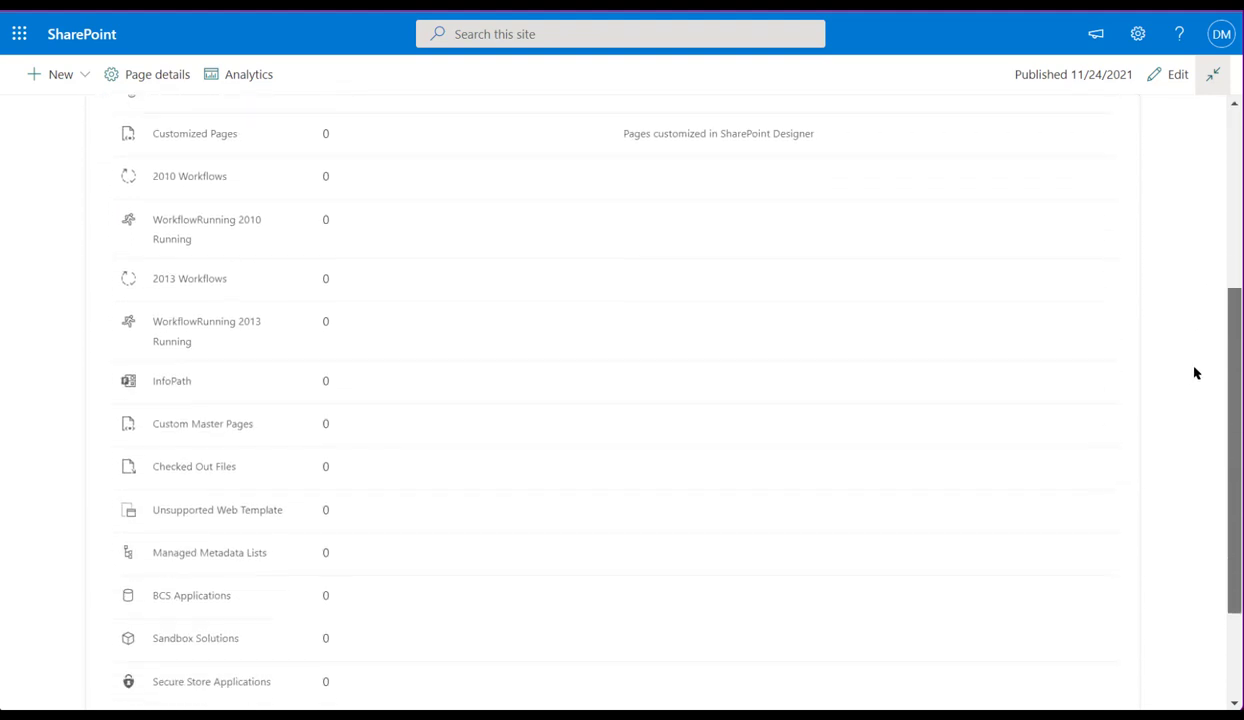
scroll(down, 3)
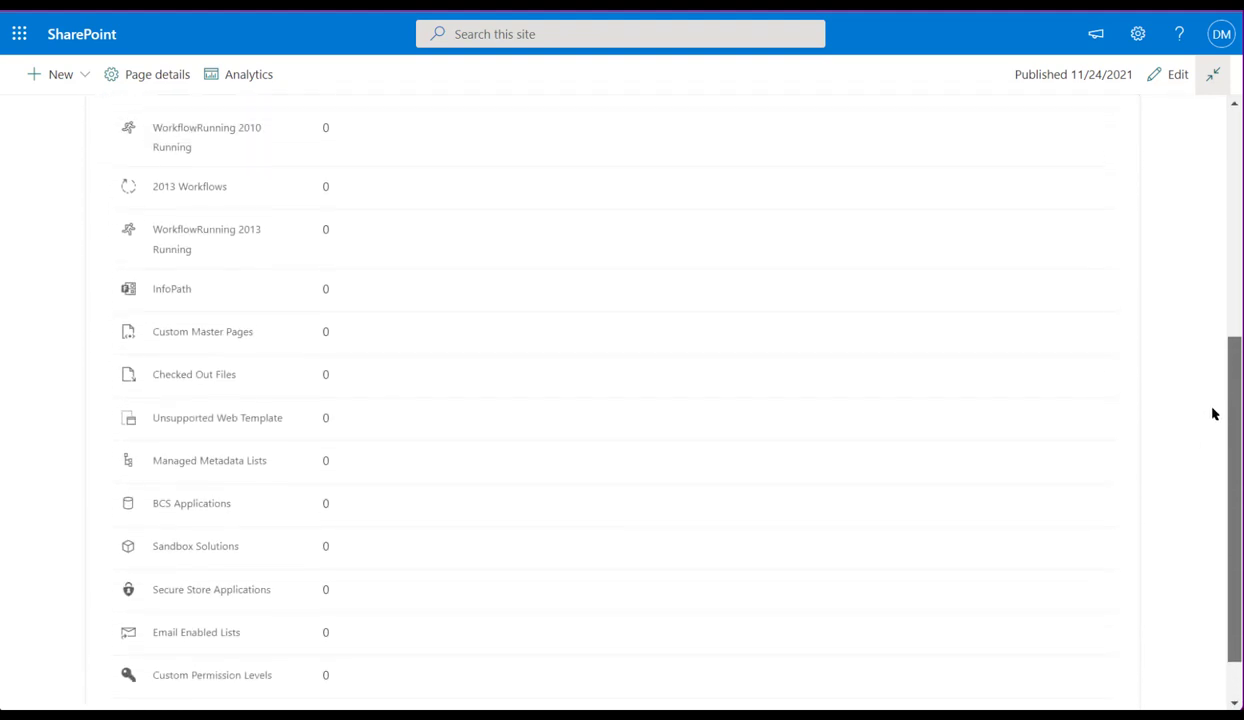
scroll(up, 3)
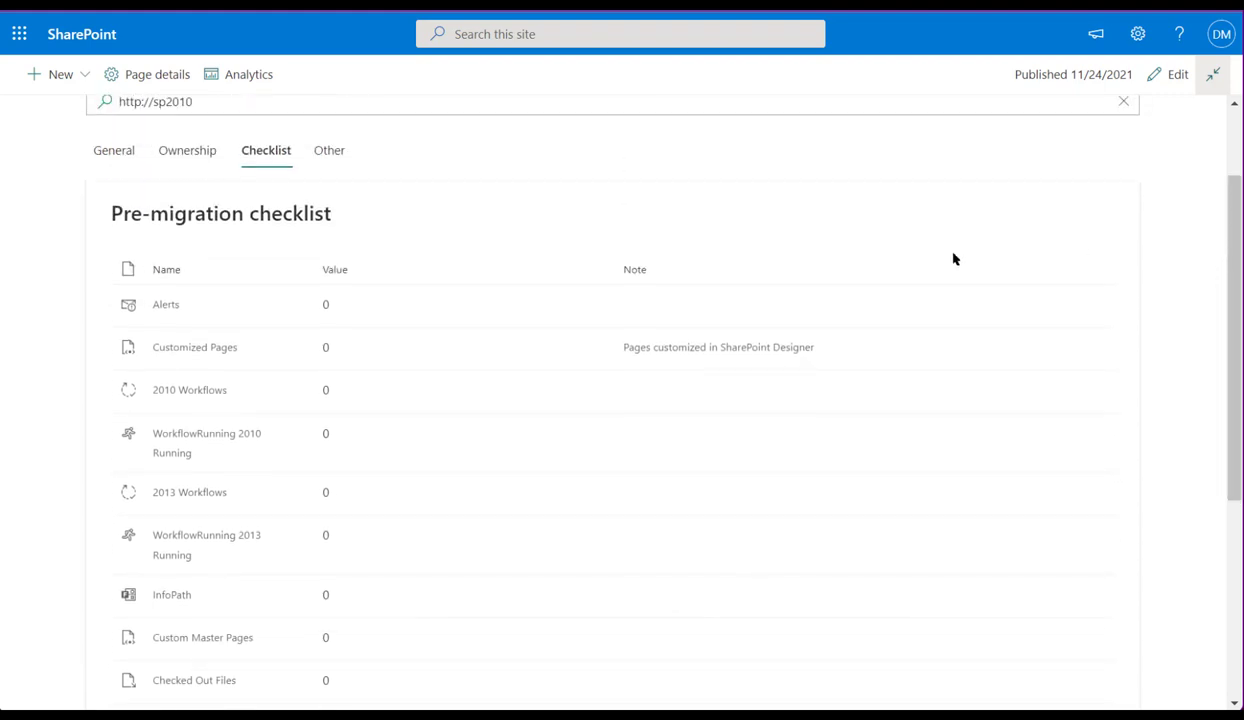
click(328, 150)
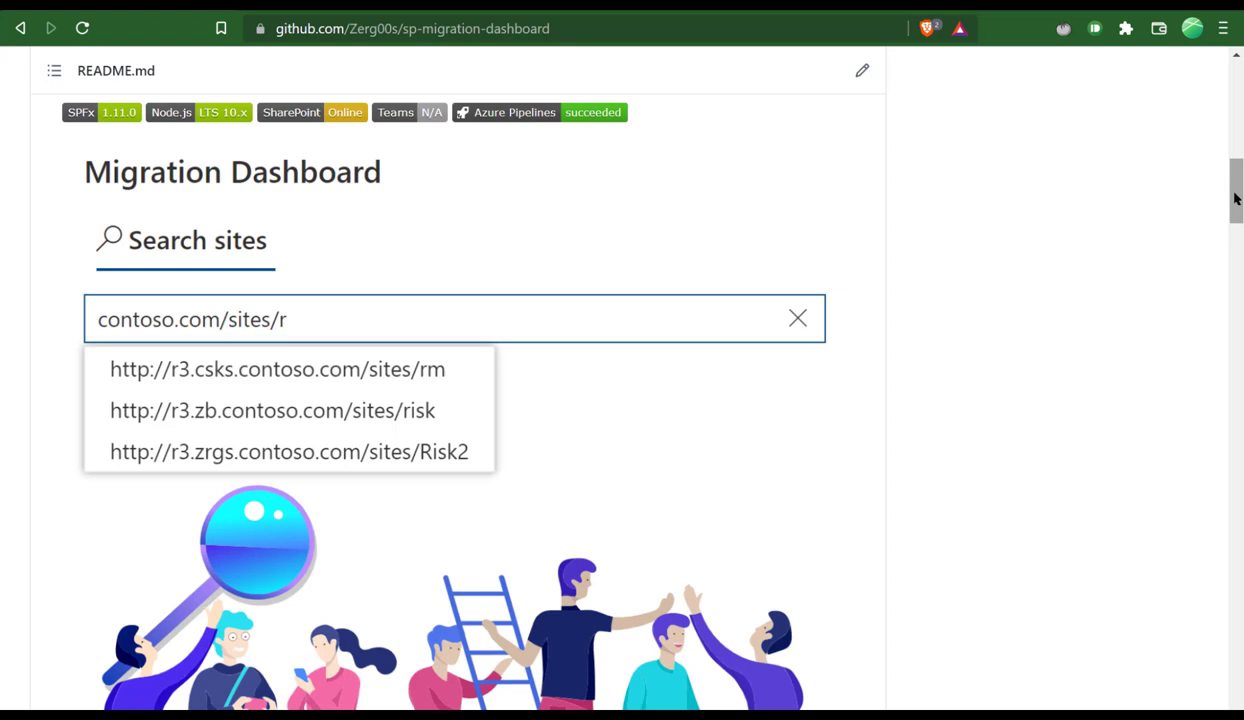
From the sp-migration-dashboard repo, download sp-migration-dashboard.Release.zip from the Migration Dashboard Package release
scroll(up, 3)
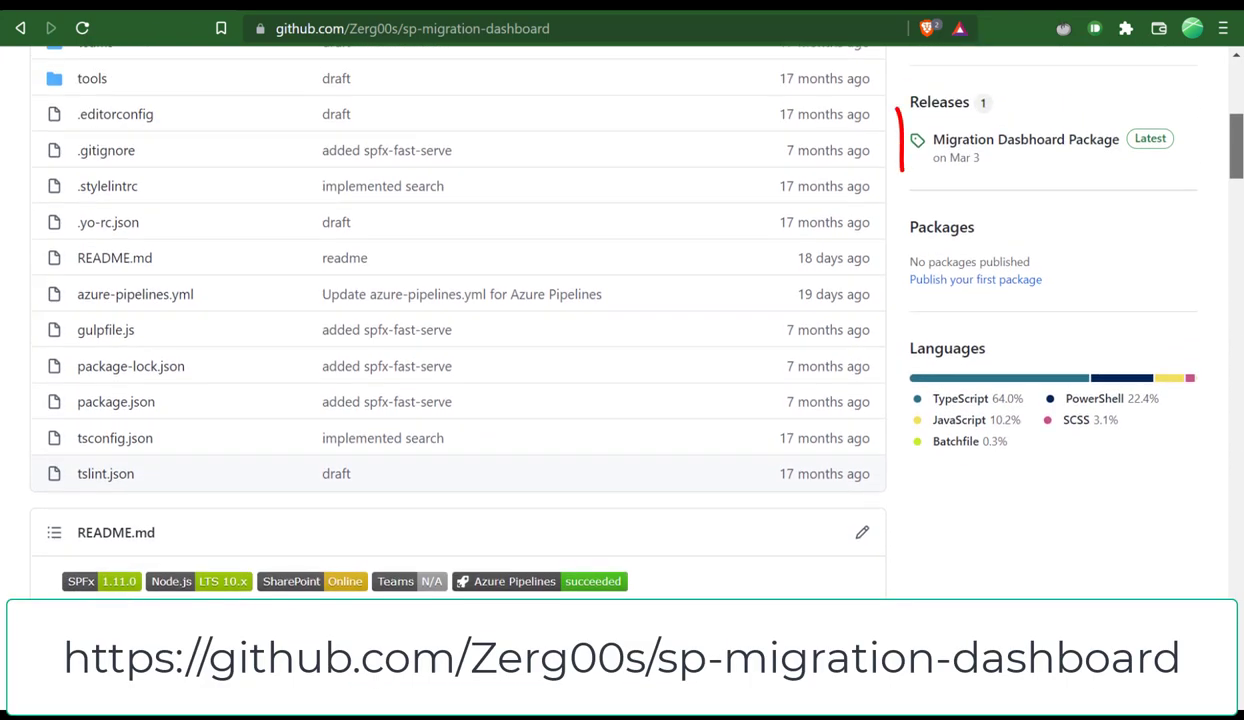
click(1024, 140)
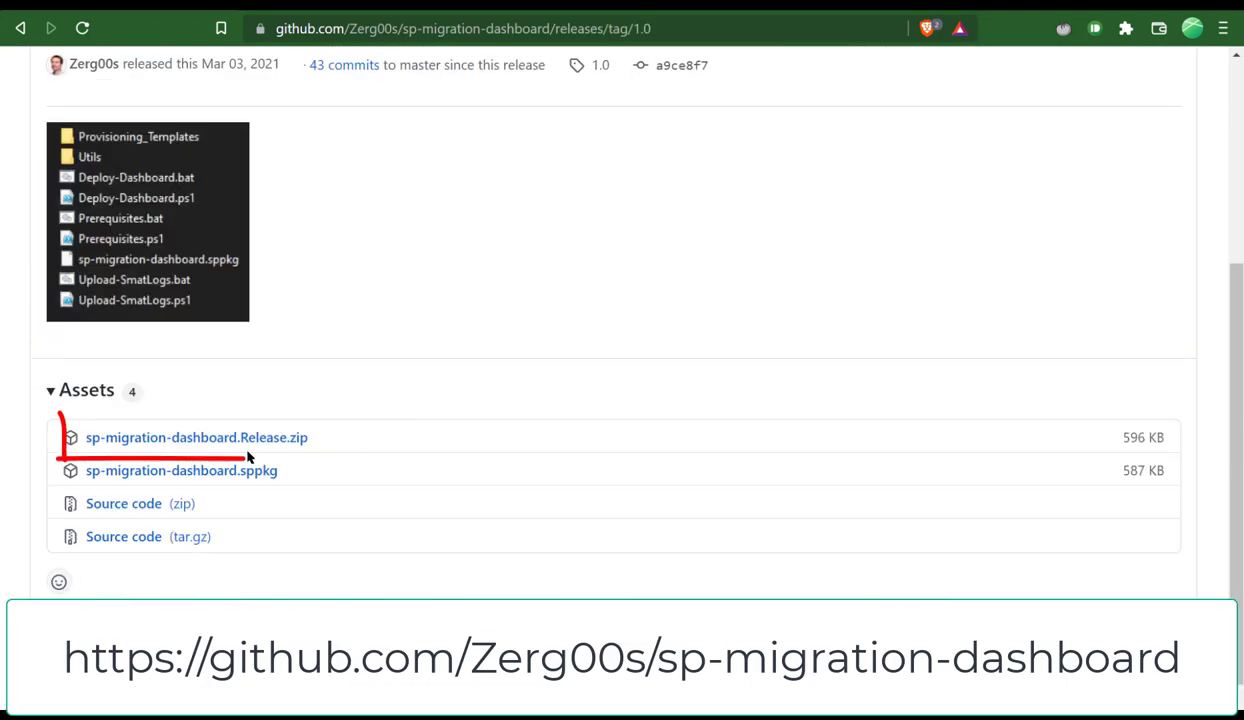
click(196, 436)
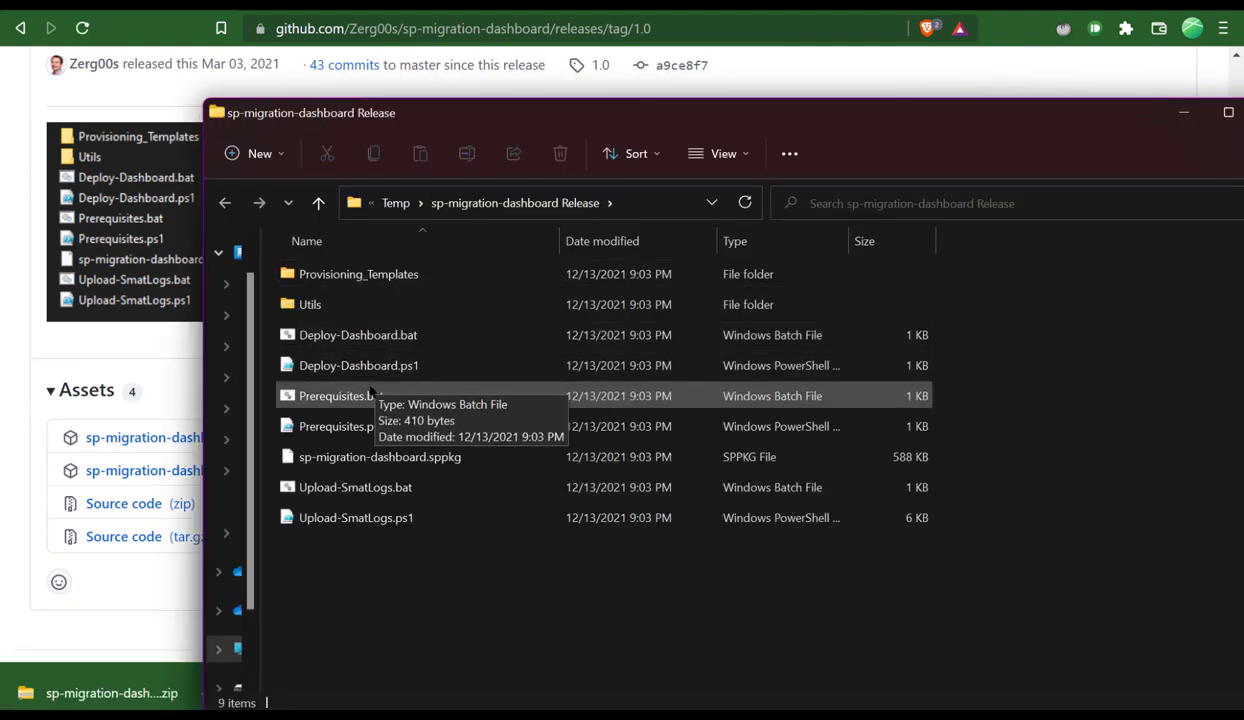
Run Prerequisites.bat from the extracted release folder, choosing Run anyway on the SmartScreen warning
double_click(340, 396)
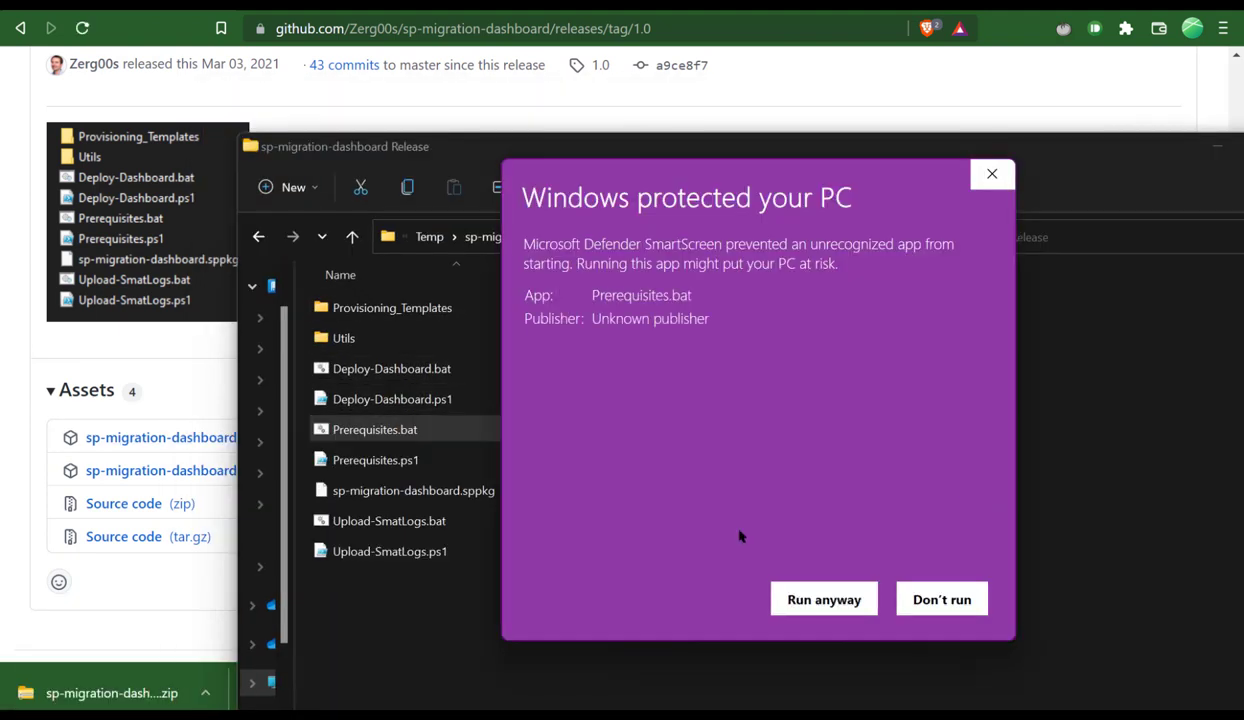
click(824, 600)
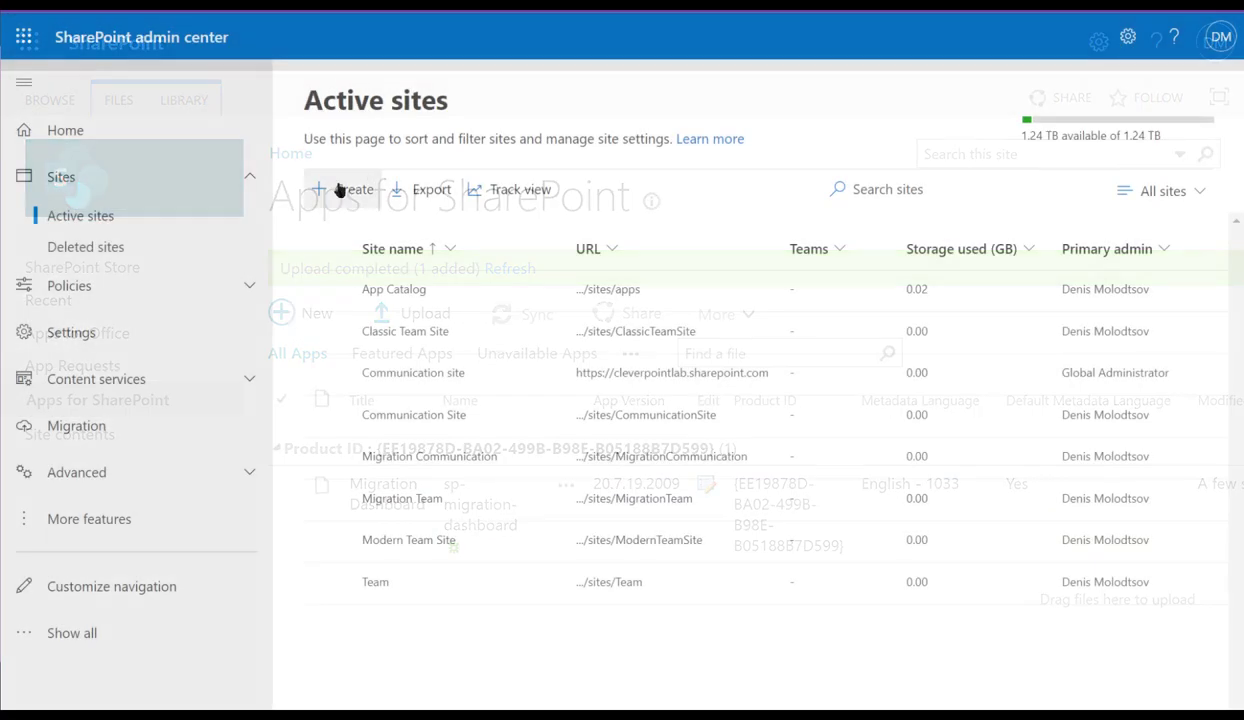
Create a communication site named Dashboard from Active sites
text(Dashboard)
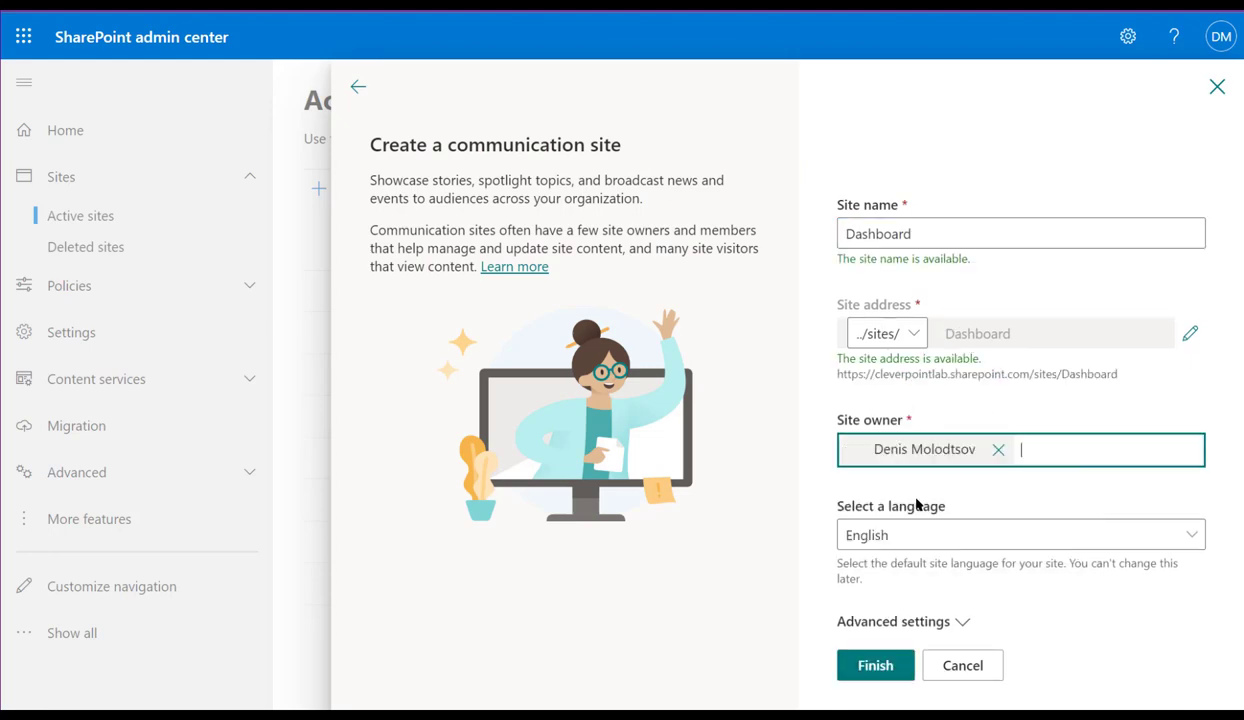
click(874, 664)
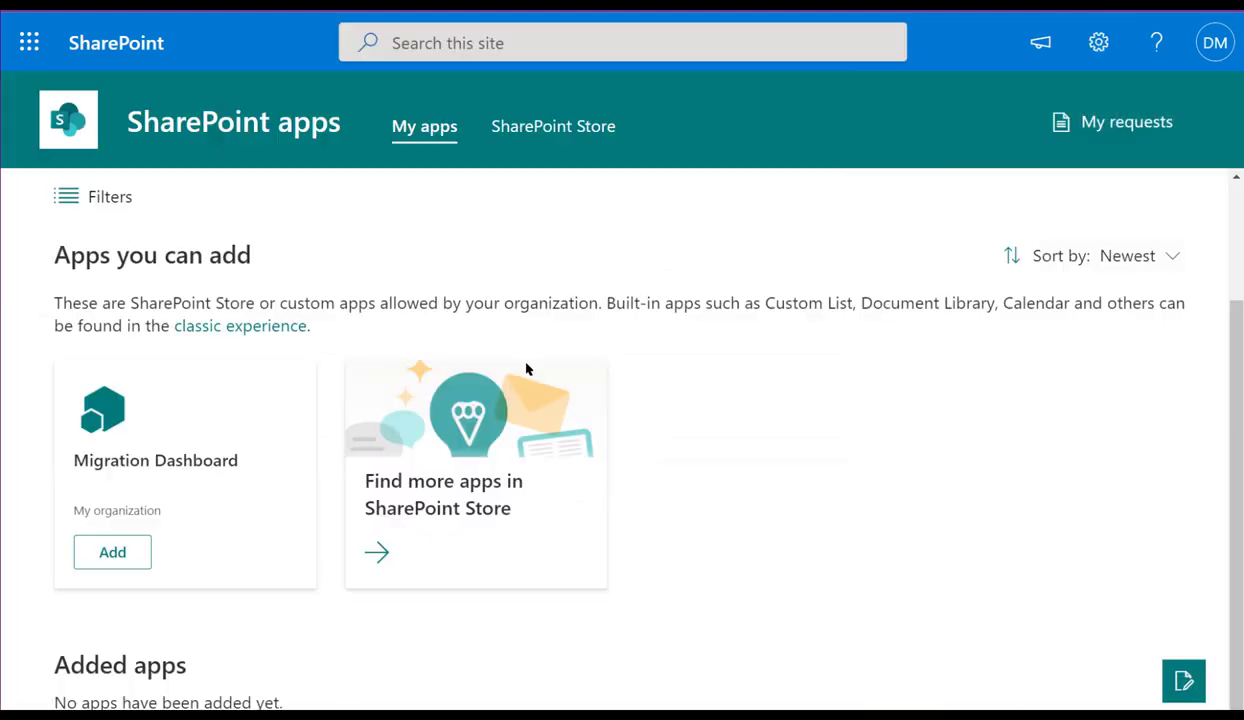
Add the Migration Dashboard app to the Dashboard site and republish its page
click(112, 552)
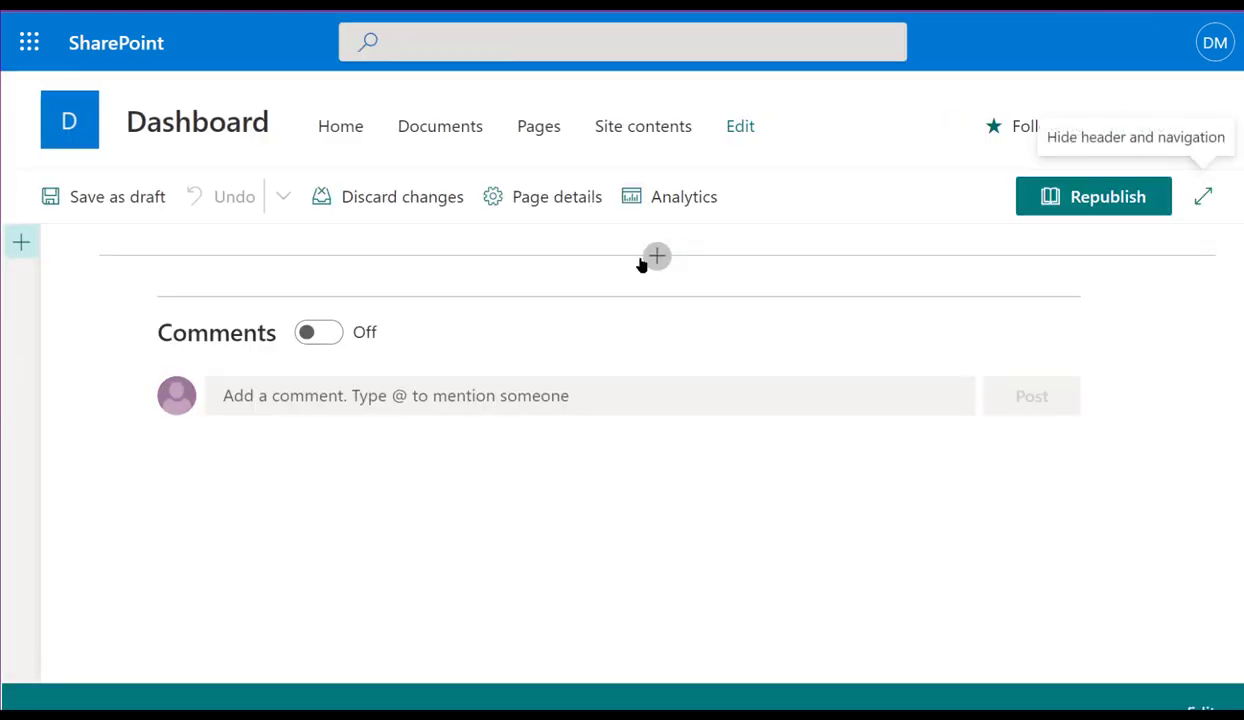
click(656, 256)
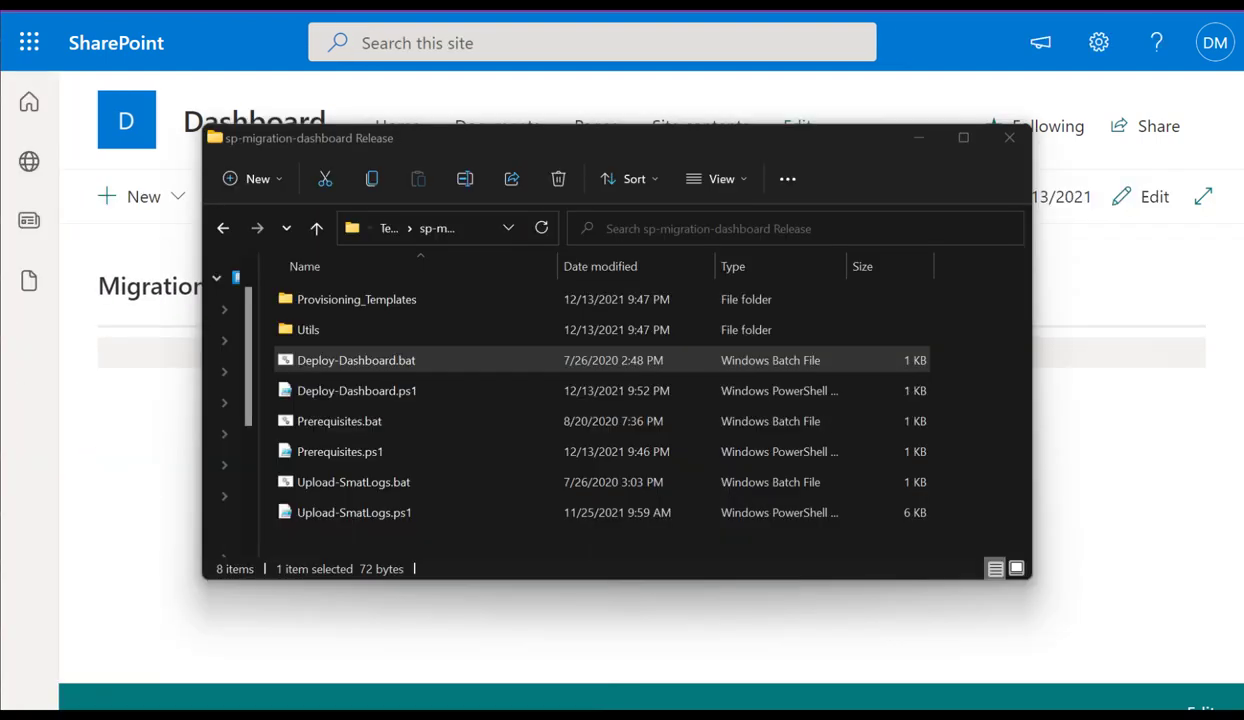
Run Deploy-Dashboard.bat, then start searching 'http' on the deployed Migration Dashboard page
double_click(356, 360)
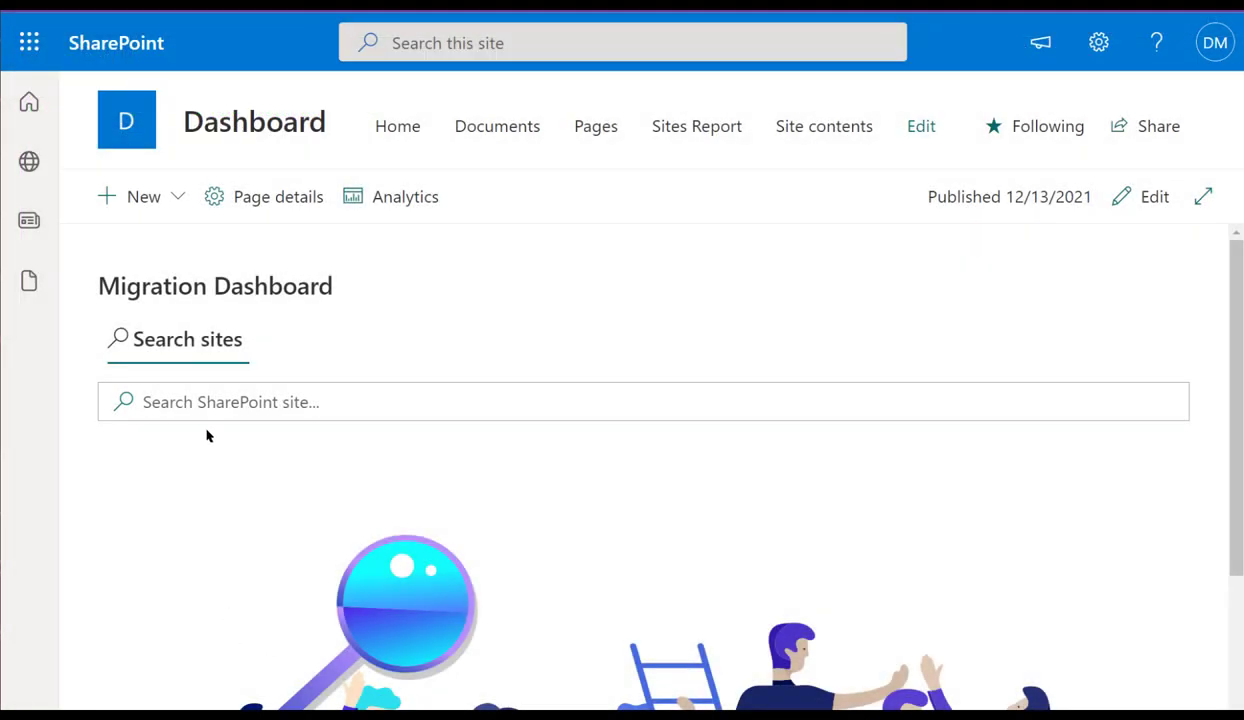
text(htt)
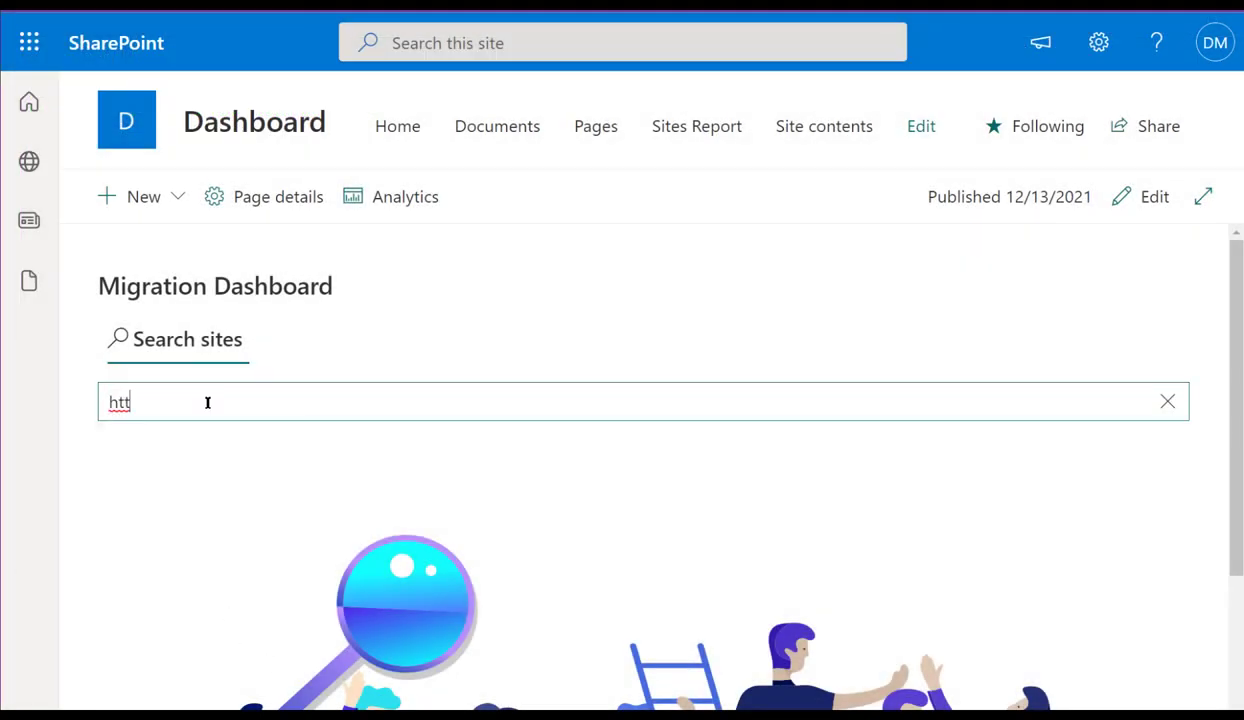
text(p)
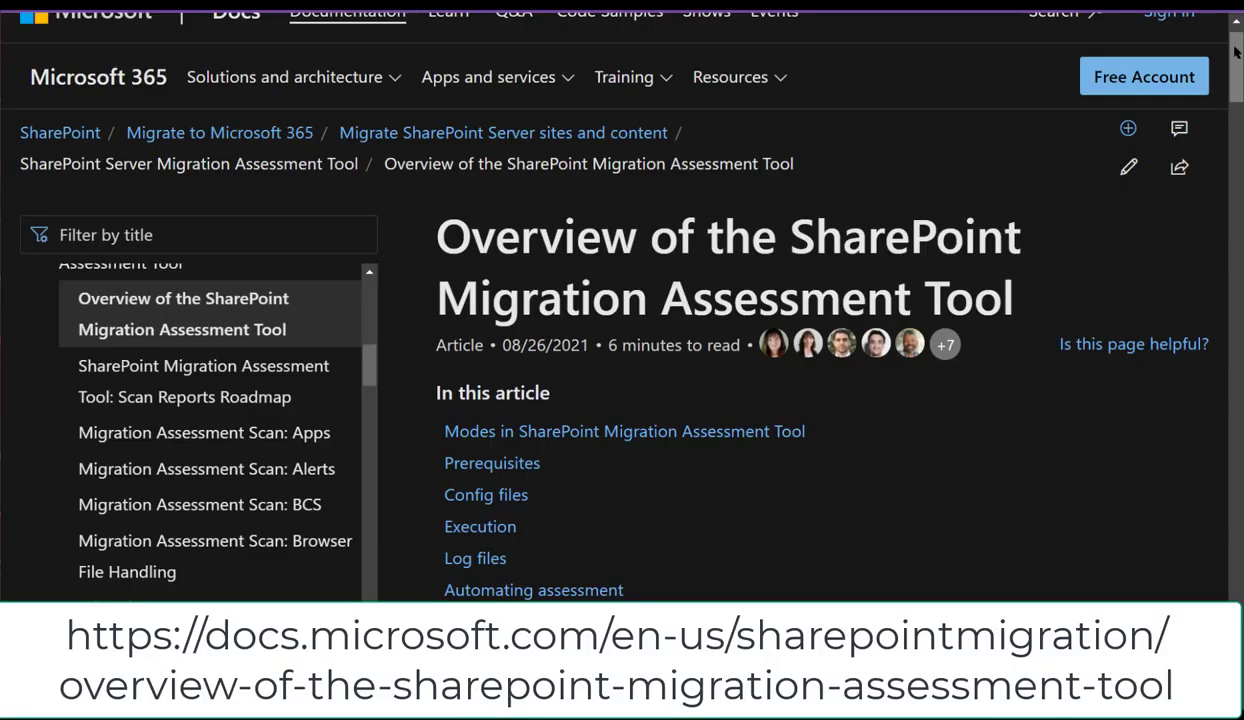
Follow the Download the SharePoint Migration Assessment Tool link in the overview article's Note
scroll(down, 3)
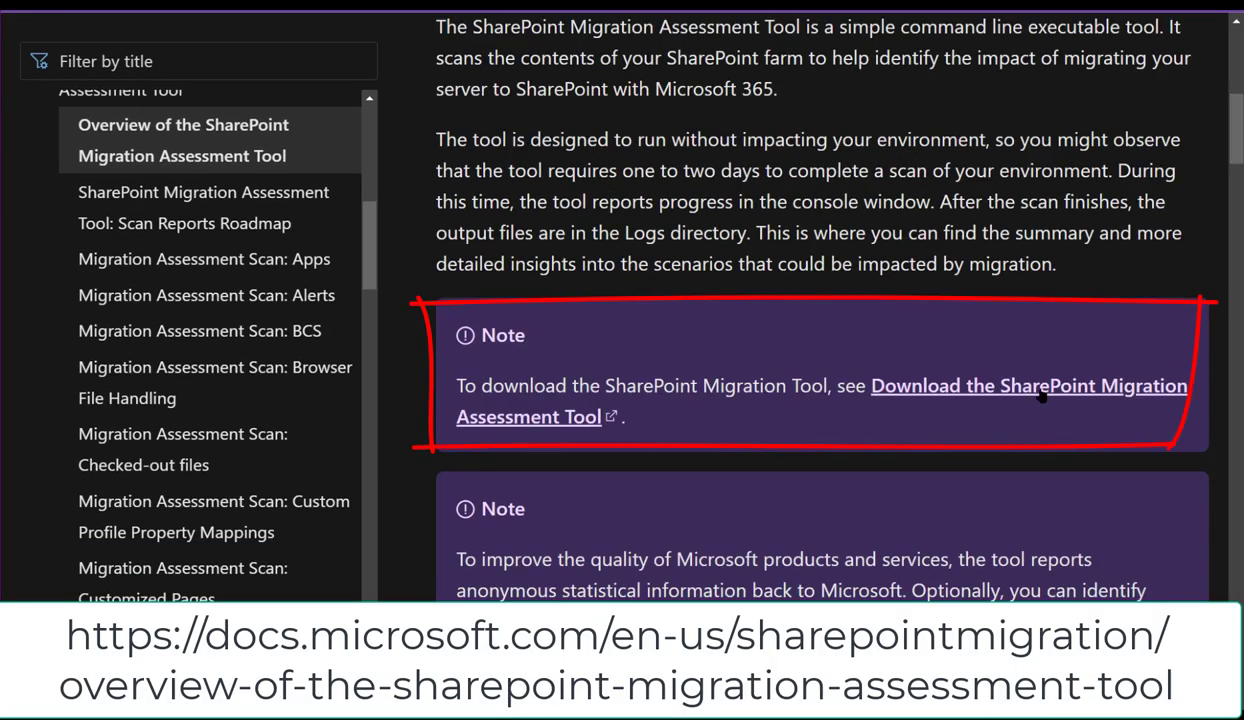
click(1028, 384)
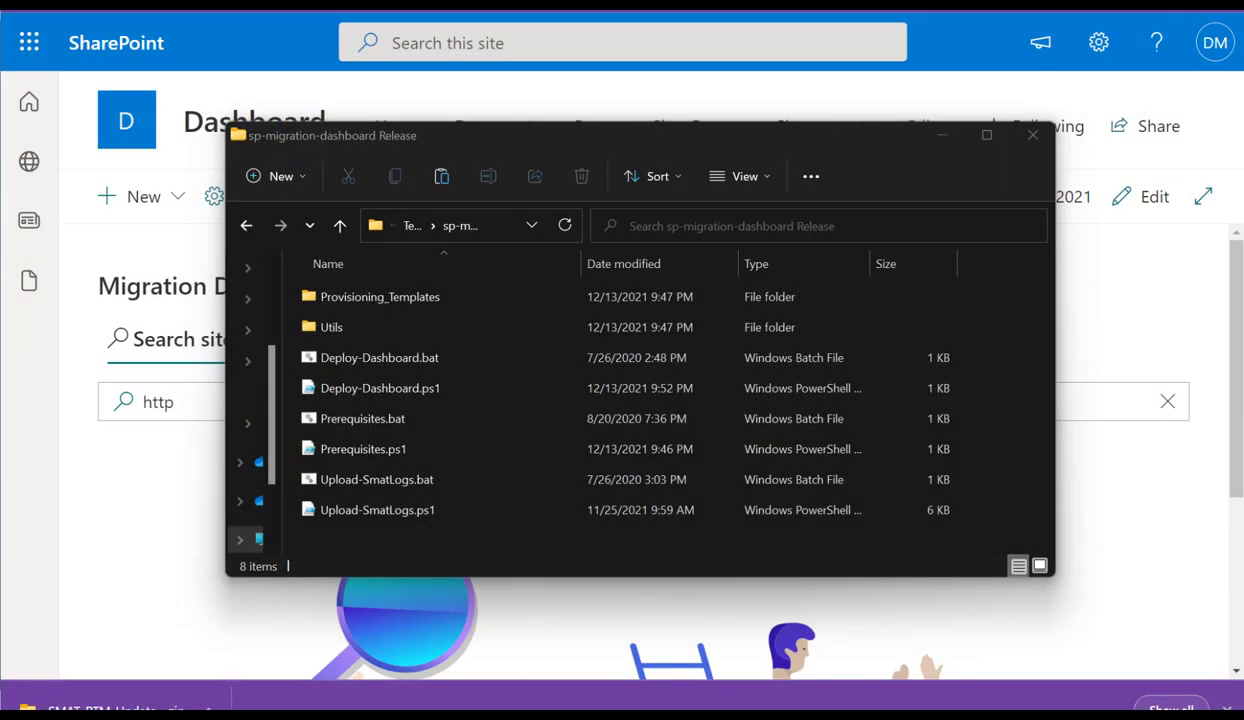
click(376, 480)
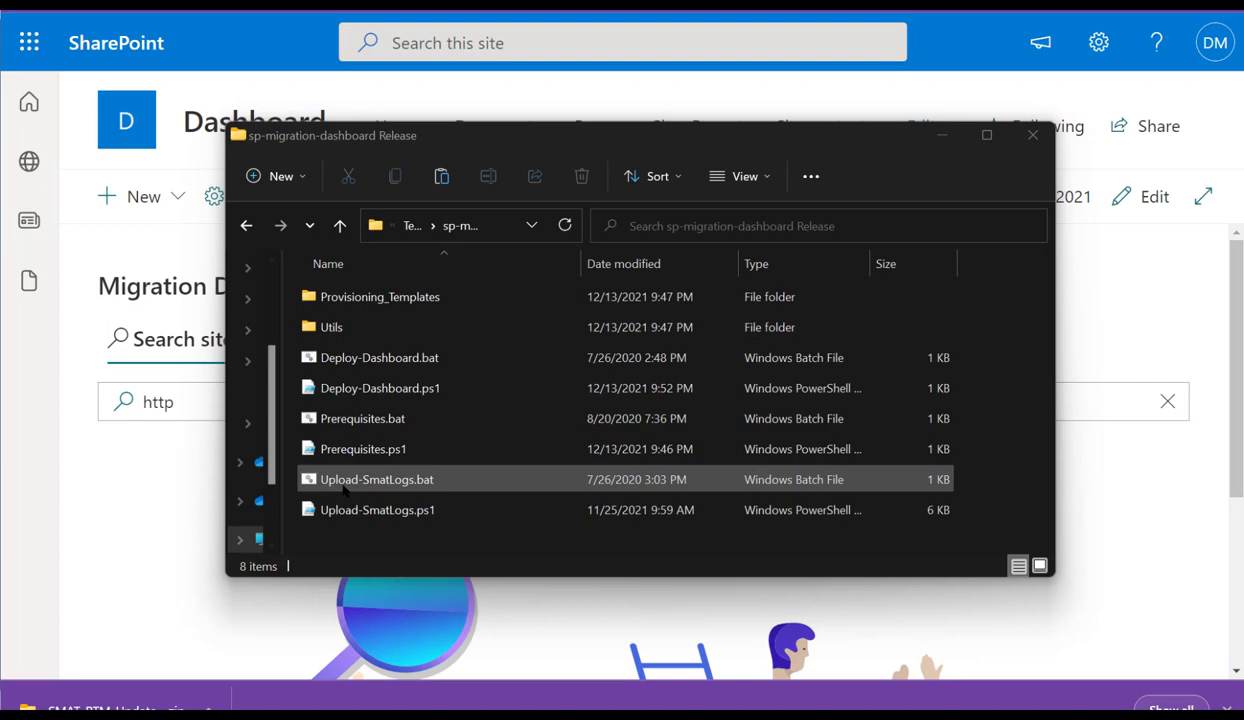
click(378, 480)
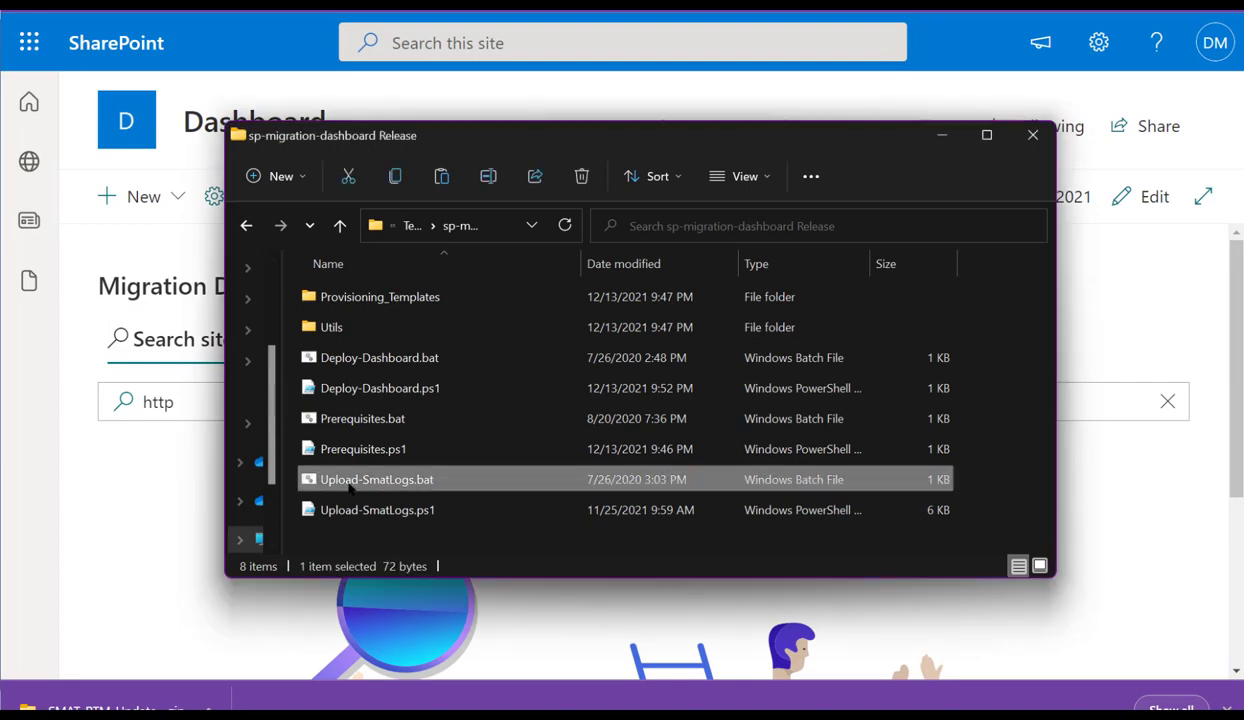
double_click(376, 480)
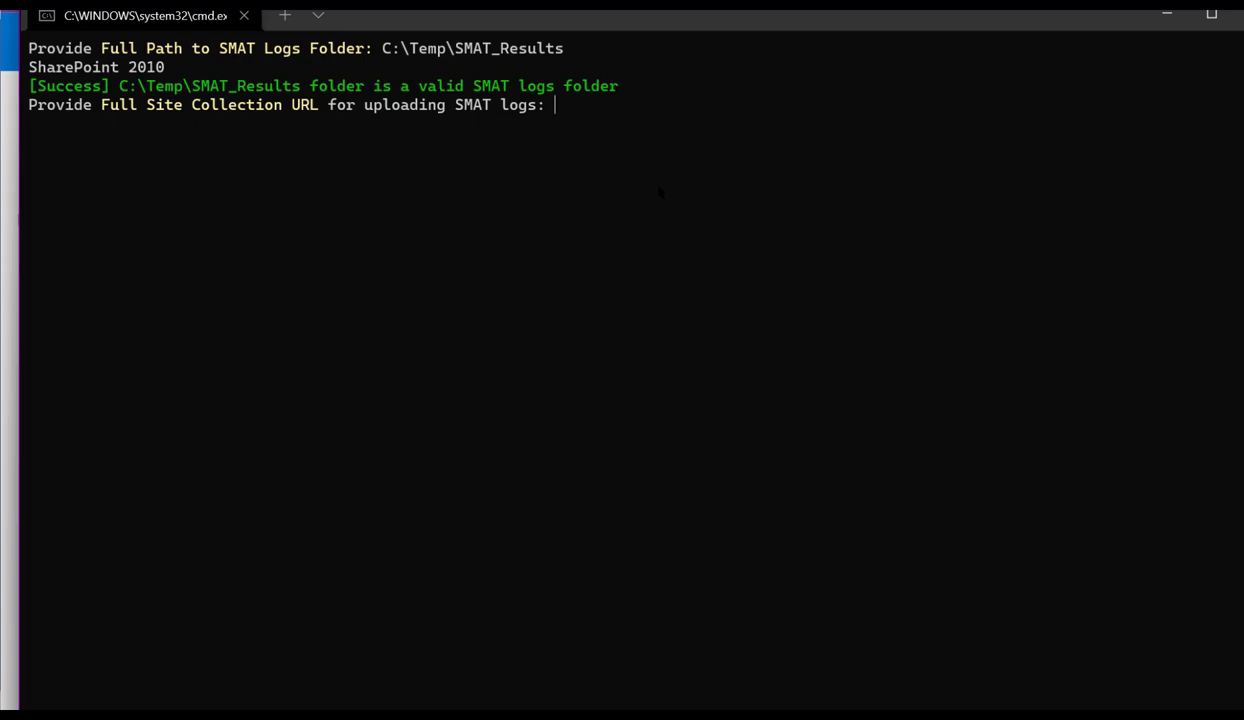
text(https://cleverpointlab.sharepoint.com/sites/Dashboard/)
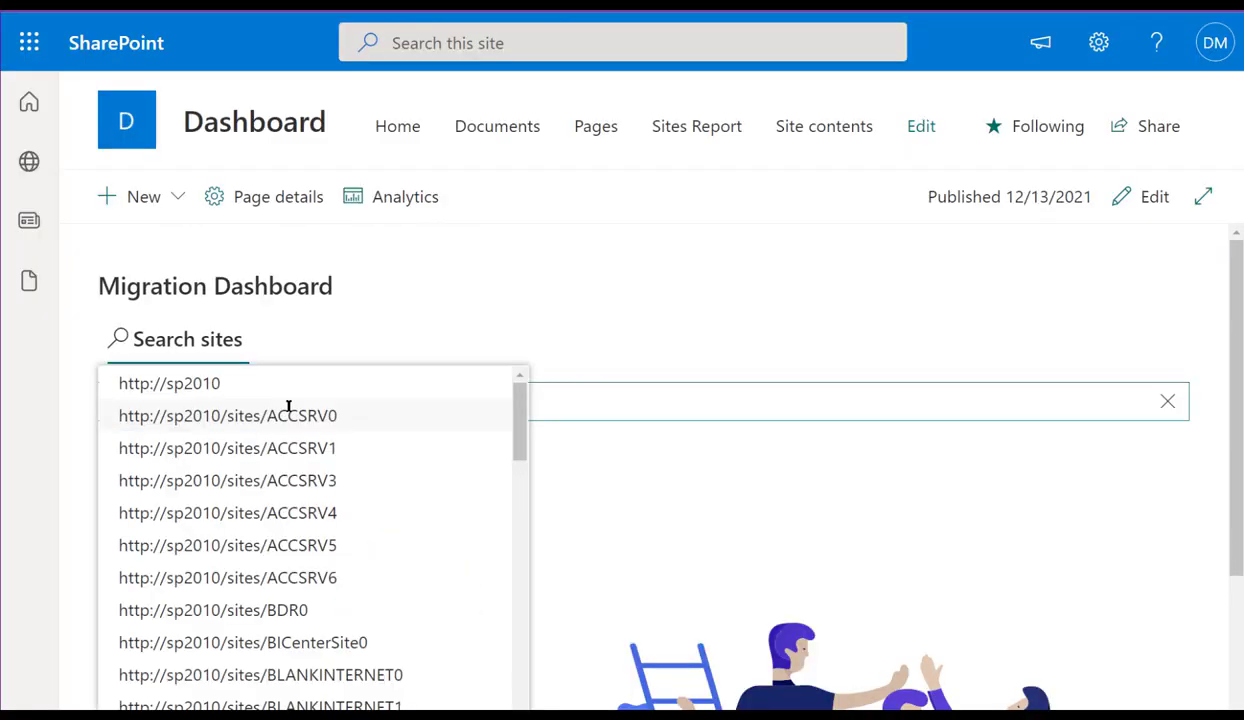
click(244, 642)
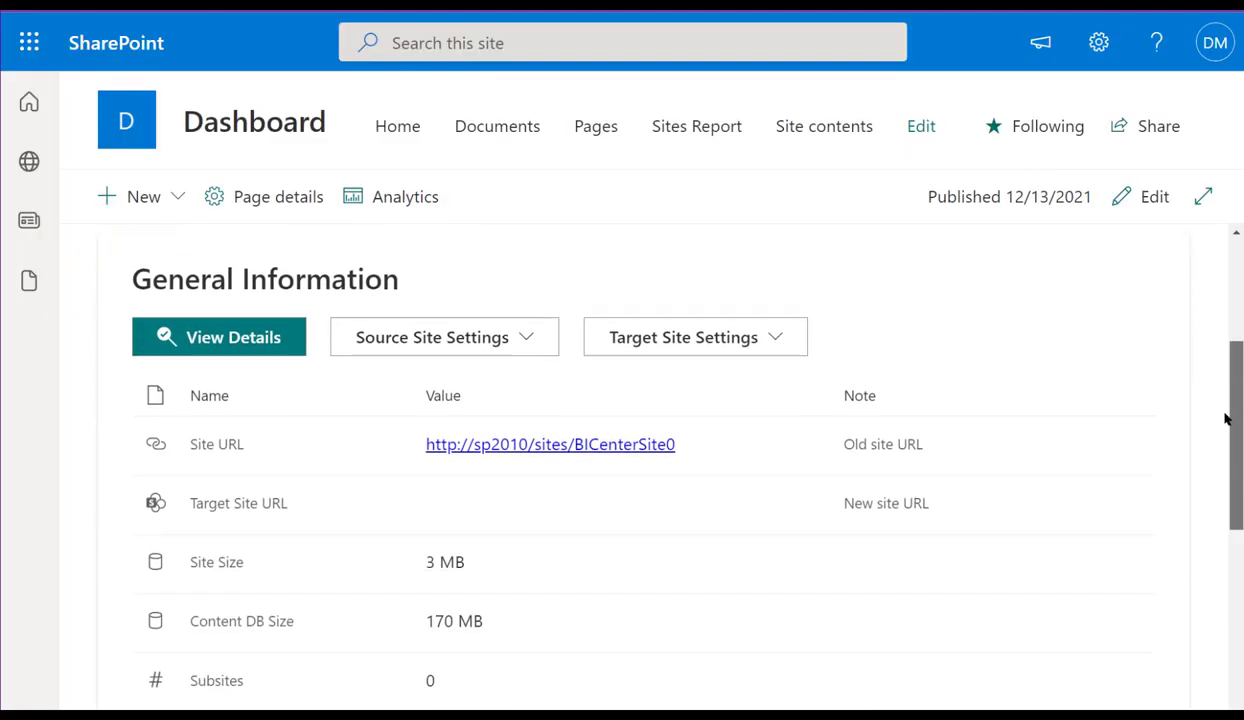
scroll(down, 3)
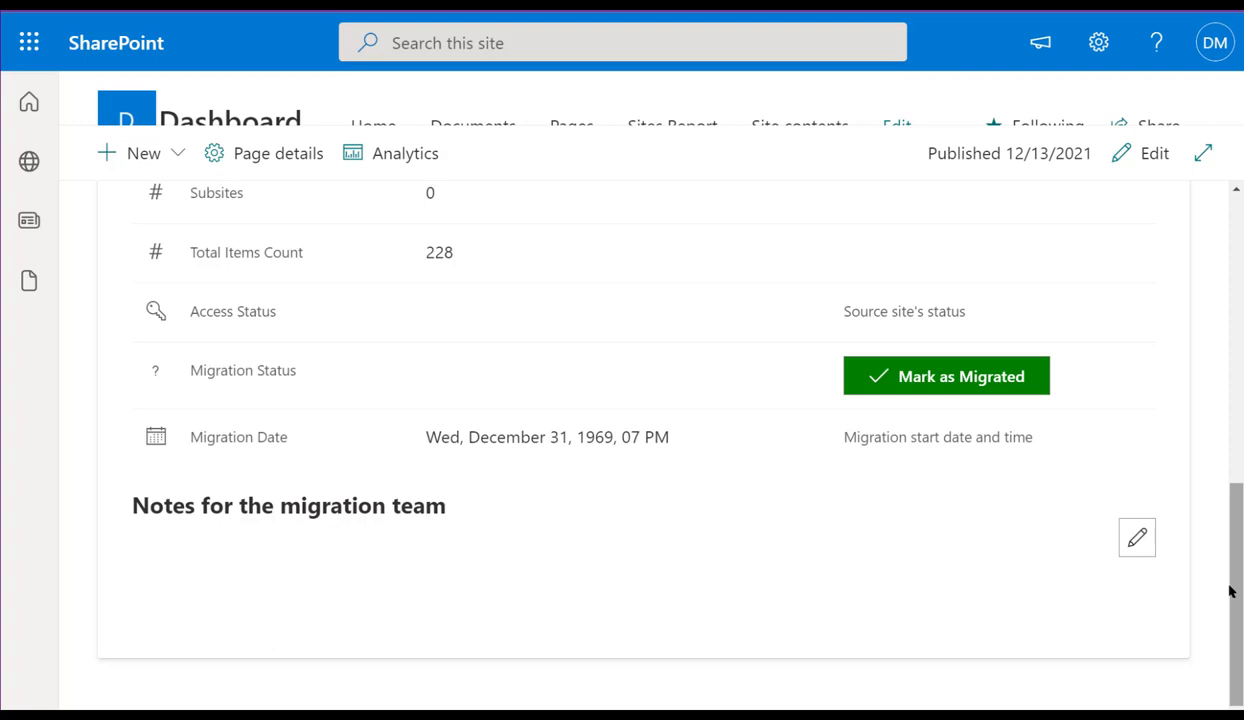